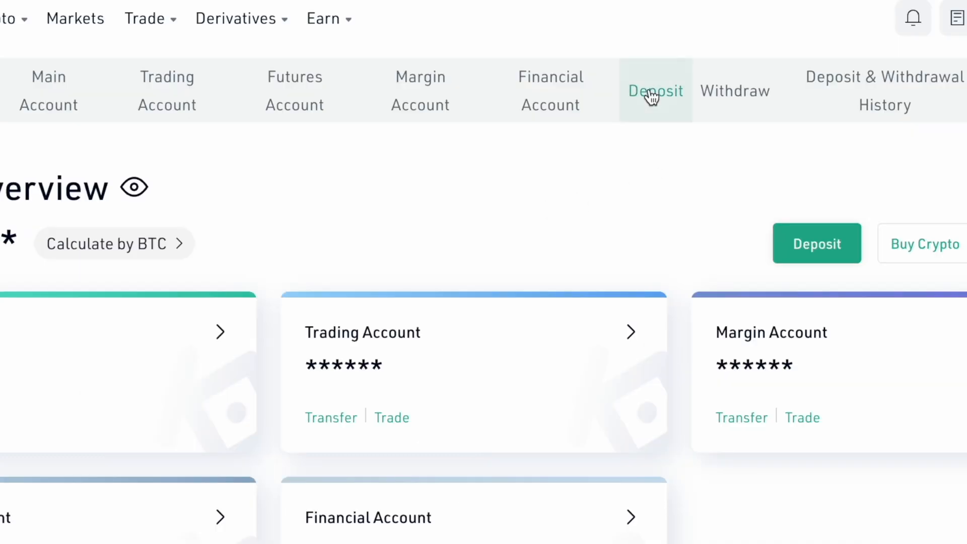
Go to the KuCoin Deposit page and pick LUNA as the deposit coin
click(655, 91)
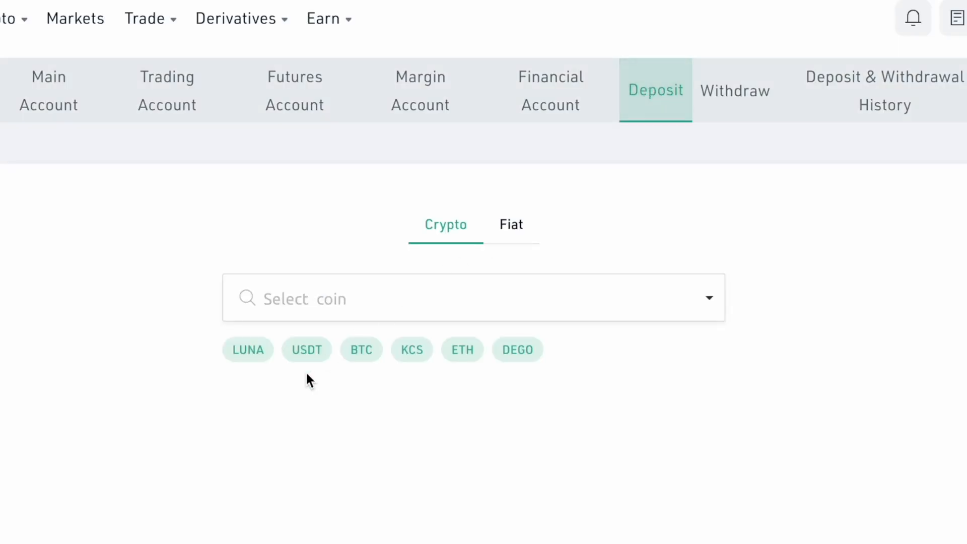
click(247, 349)
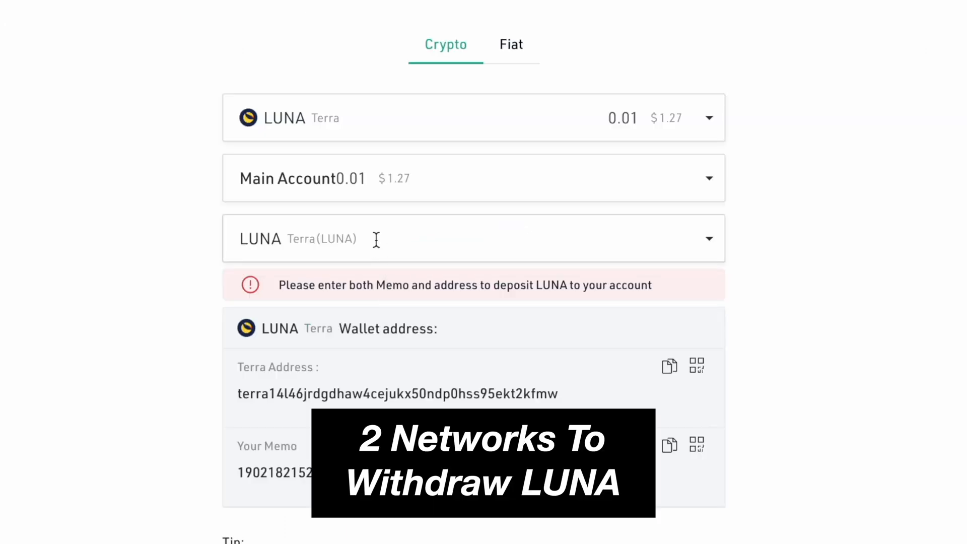
Show the deposit network list with Terra (LUNA) and Ethereum (ERC20) options
click(473, 239)
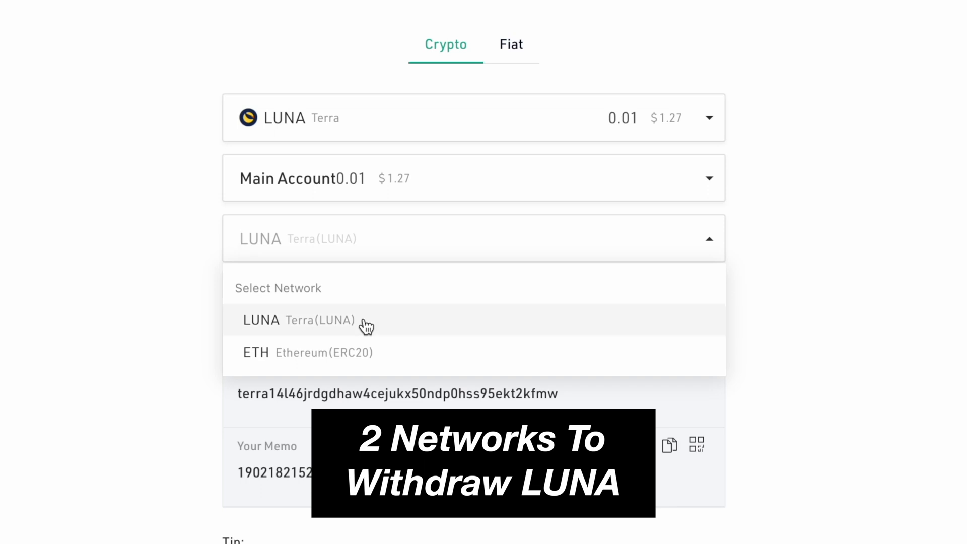
mouse_move(395, 359)
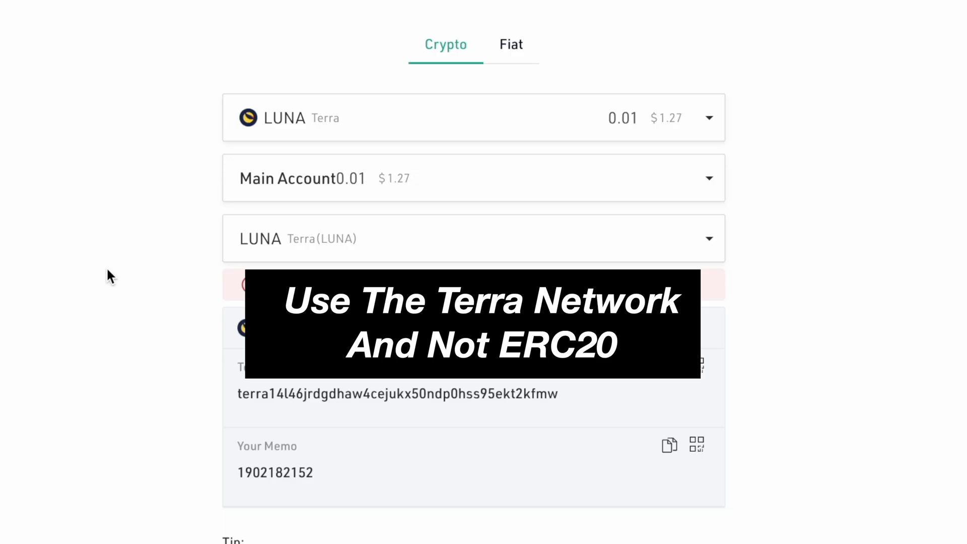
mouse_move(306, 261)
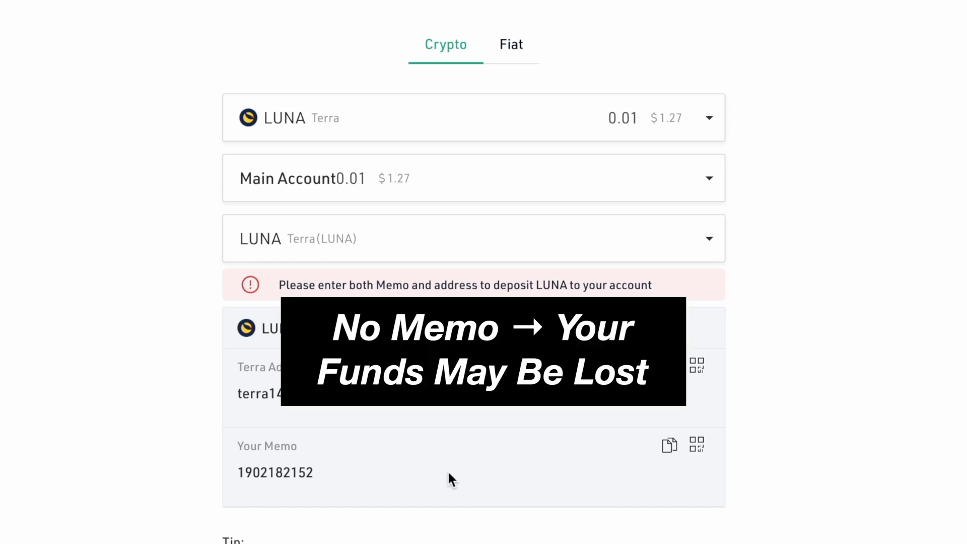
mouse_move(412, 441)
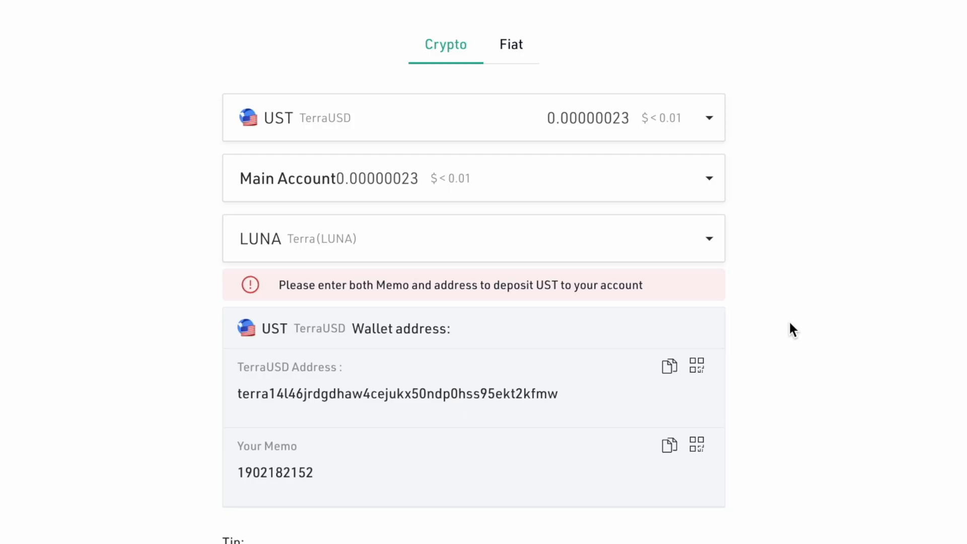
Try Ethereum (ERC20), then settle on LUNA over the Terra (LUNA) network with address and memo
click(474, 239)
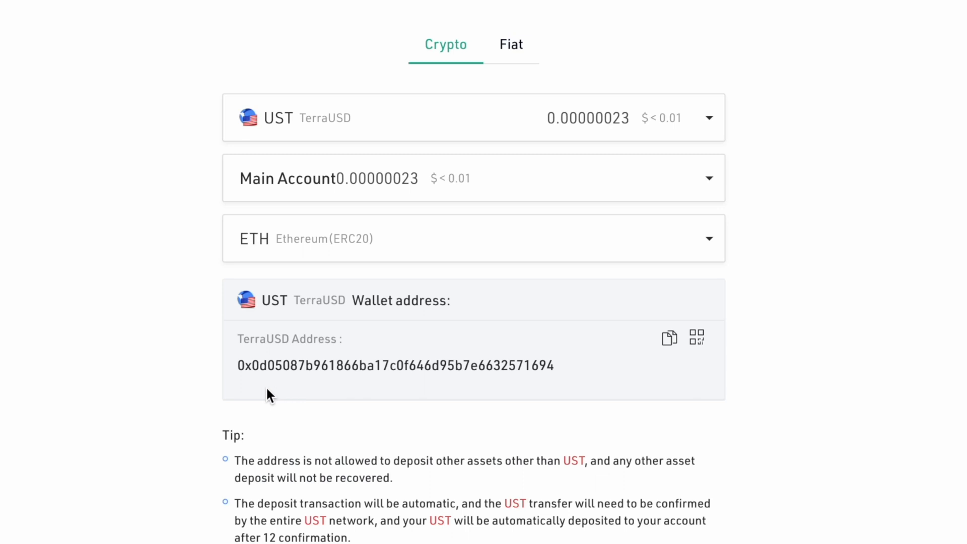
double_click(243, 364)
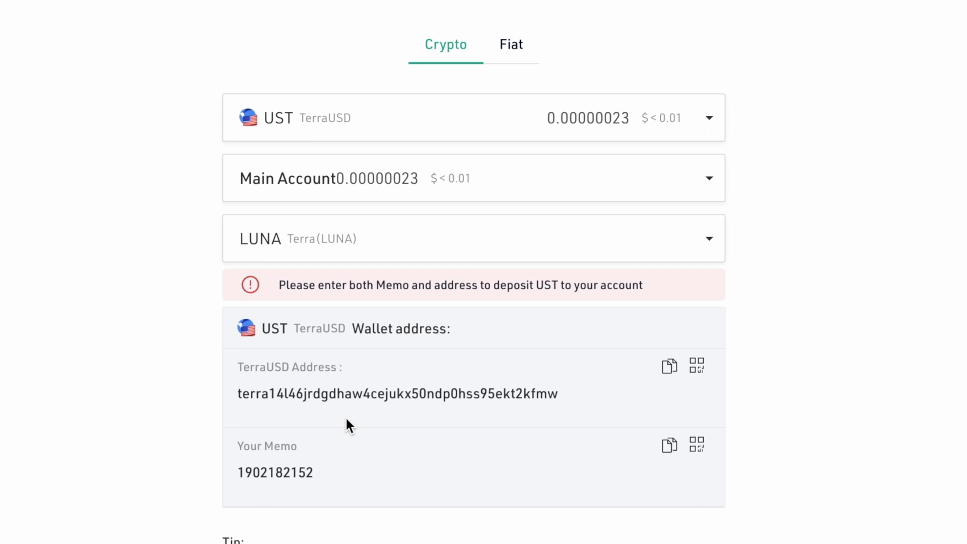
double_click(252, 394)
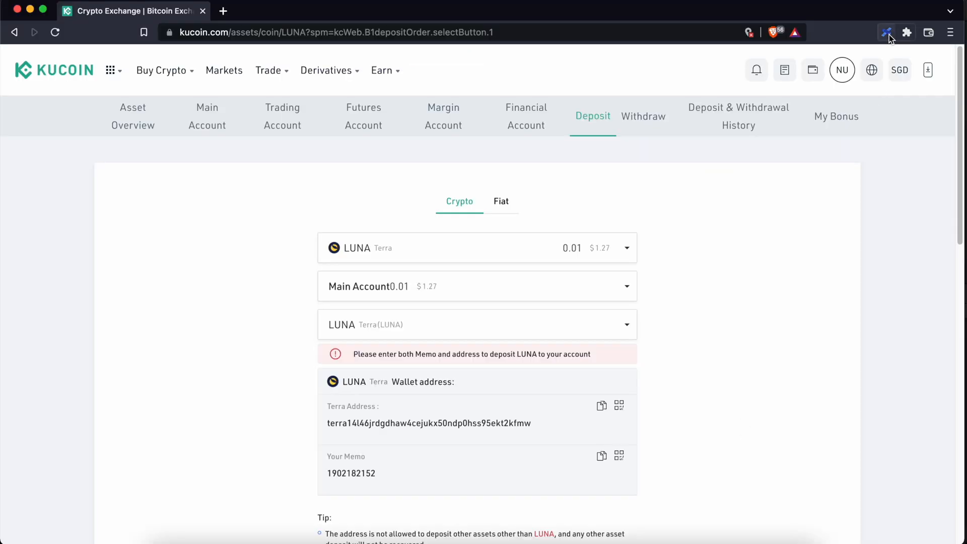
Expand the Terra Station extension wallet into a full browser tab
click(890, 32)
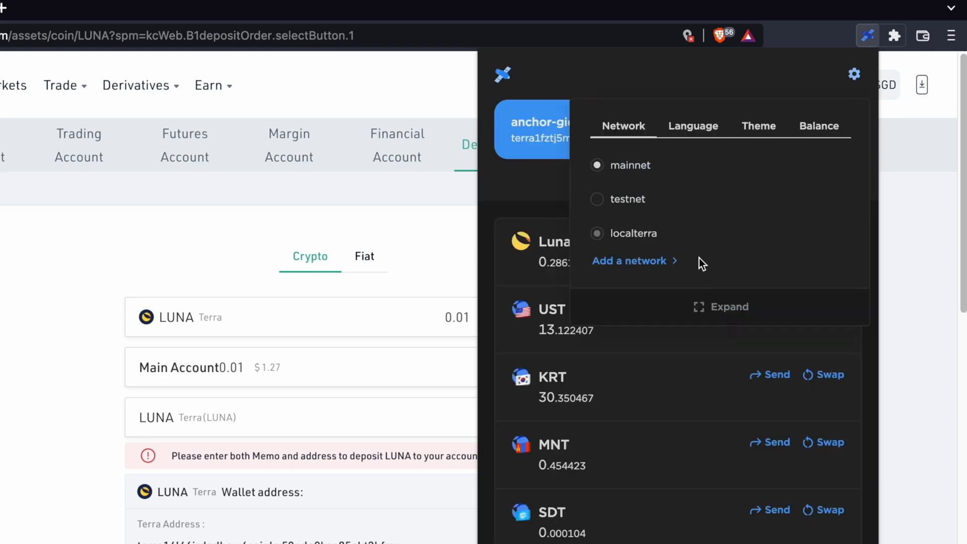
click(720, 306)
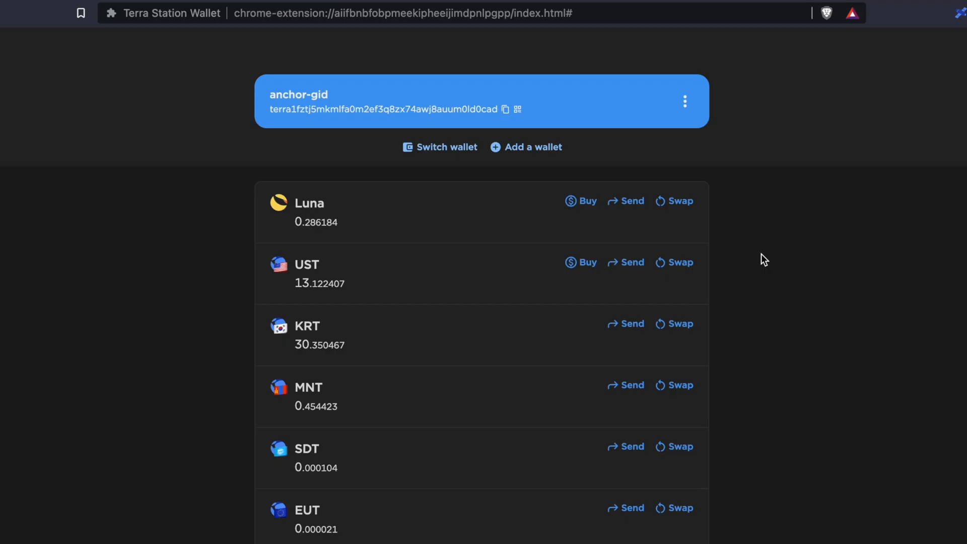
mouse_move(367, 252)
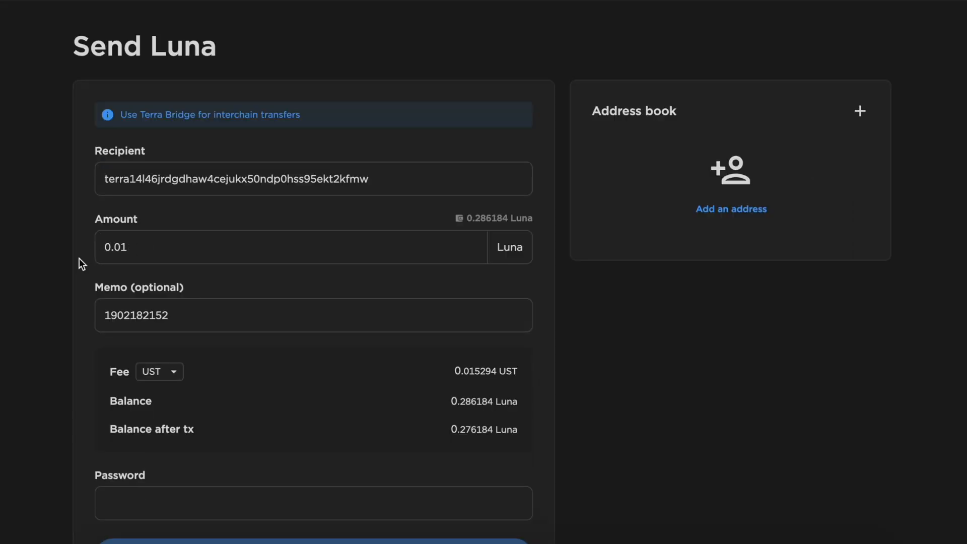
mouse_move(120, 342)
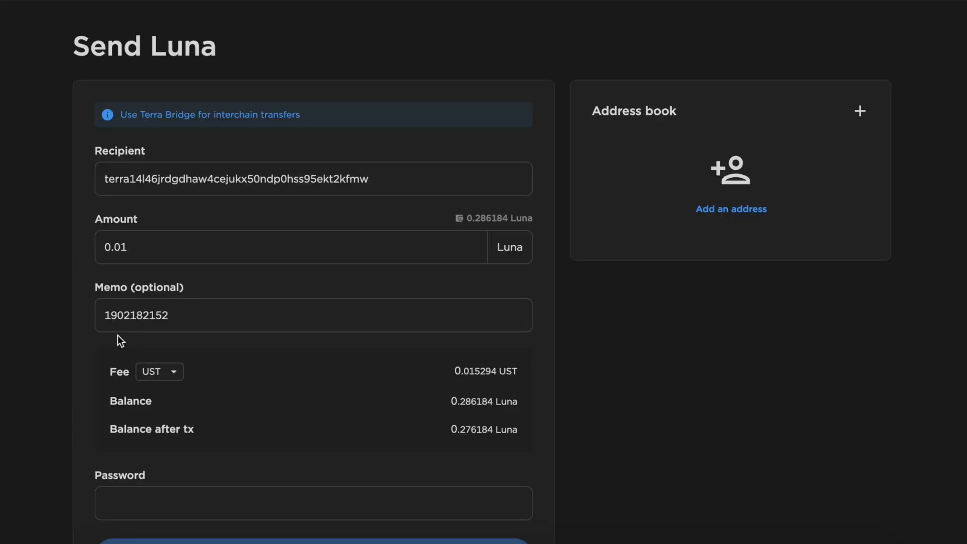
mouse_move(495, 391)
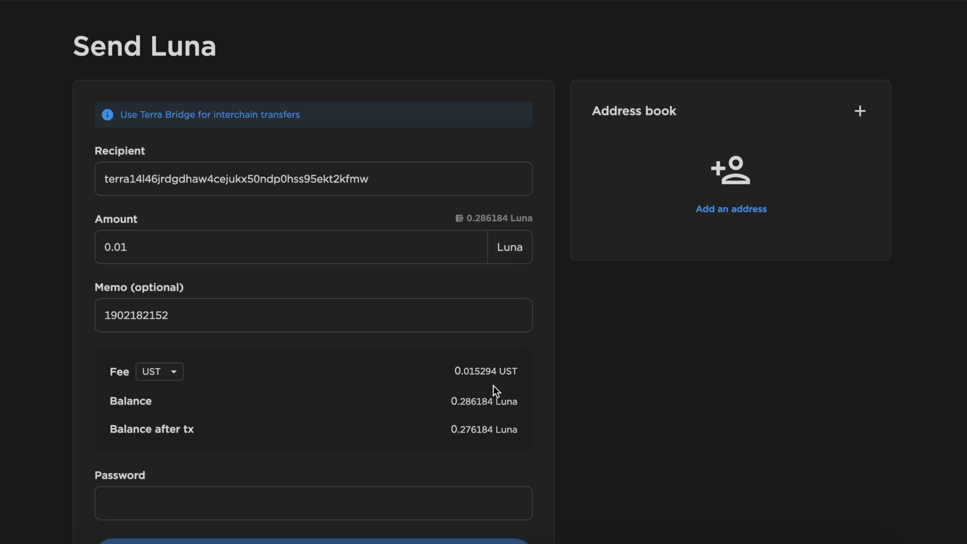
mouse_move(180, 371)
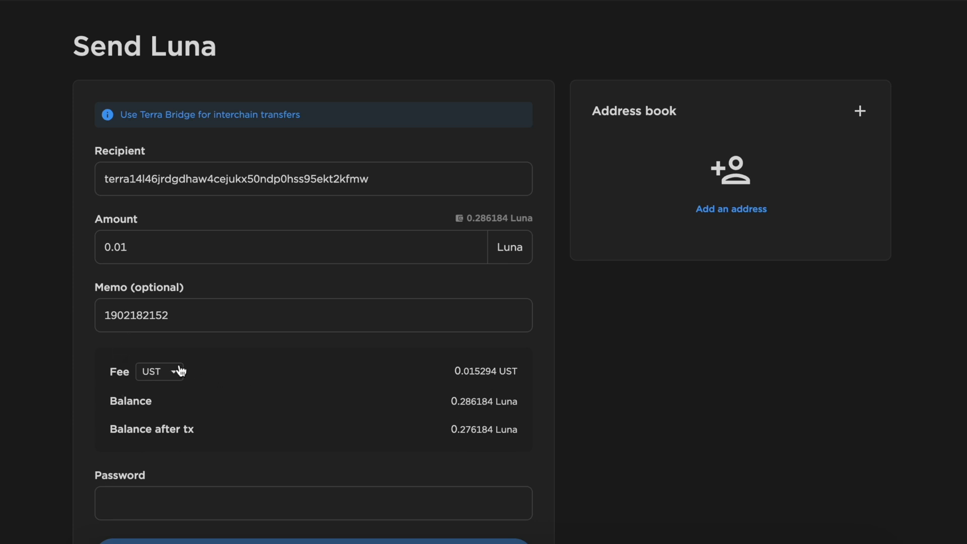
Pay the fee in KRT and submit the 0.01 Luna transfer to the KuCoin address
click(159, 372)
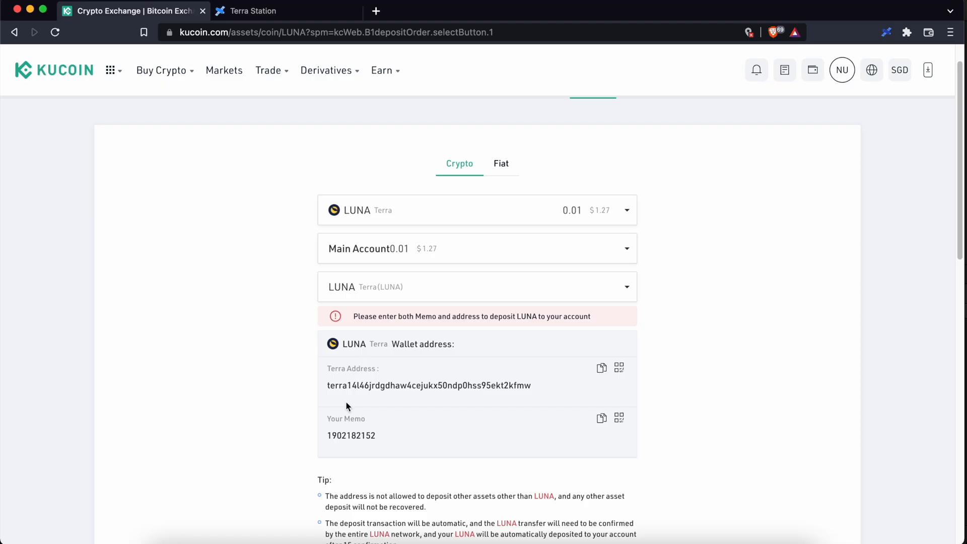
click(253, 10)
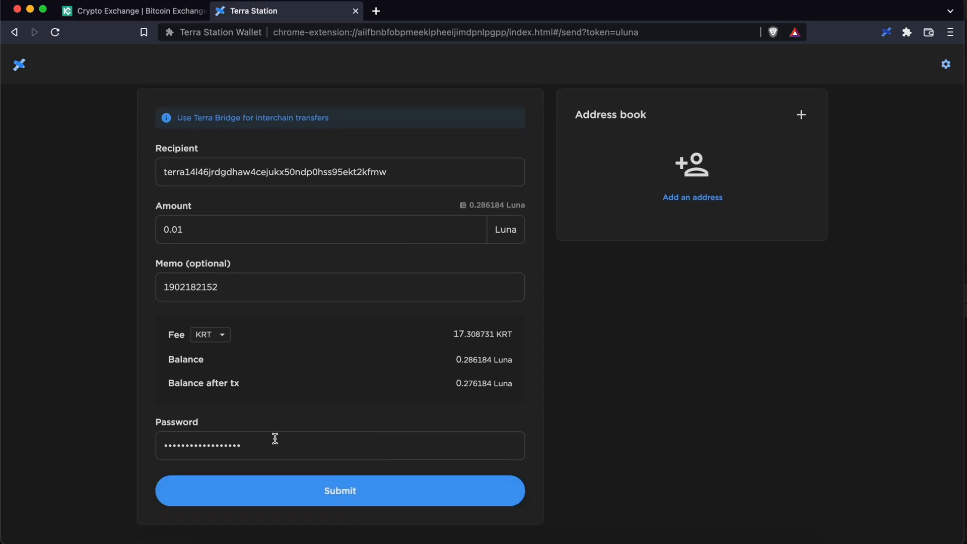
click(339, 490)
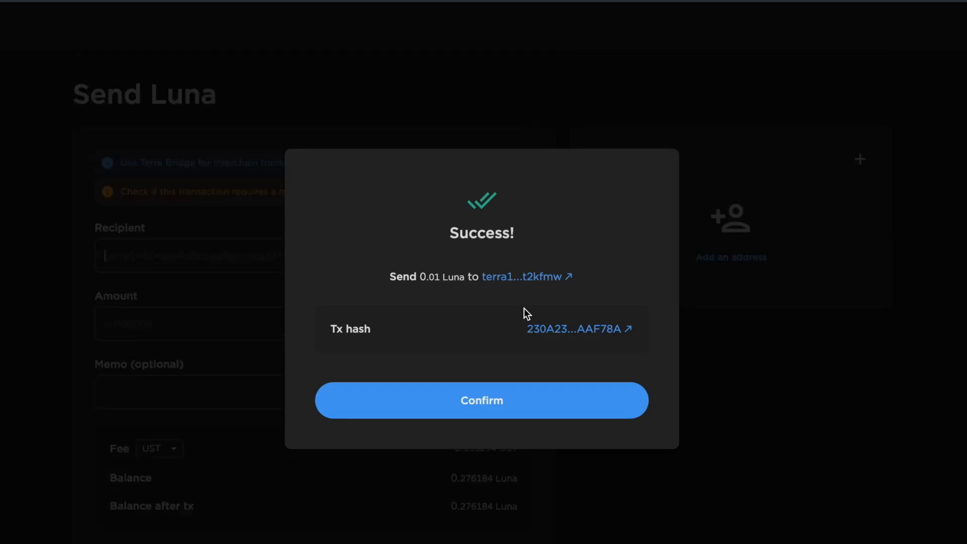
mouse_move(478, 350)
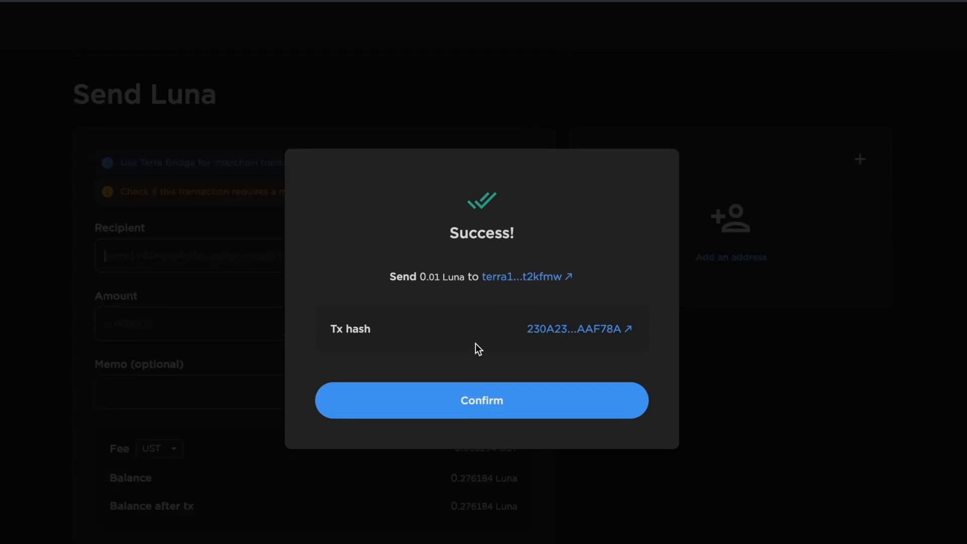
Confirm the Success dialog and return to the KuCoin deposit tab
click(482, 400)
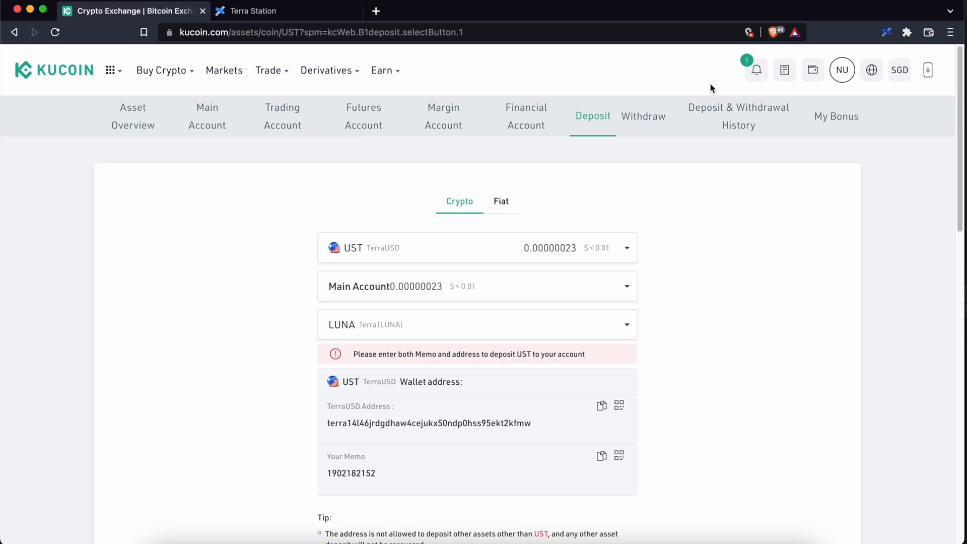
click(754, 69)
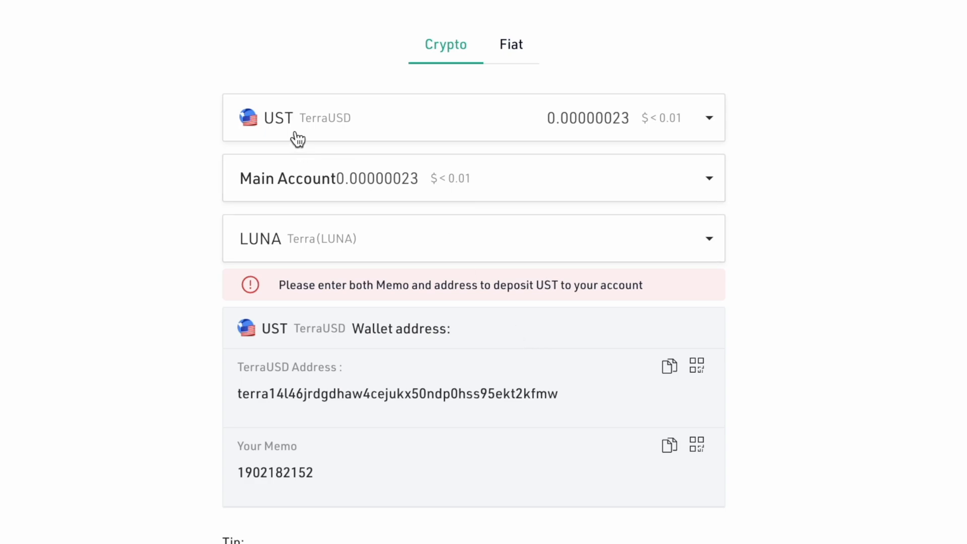
mouse_move(500, 352)
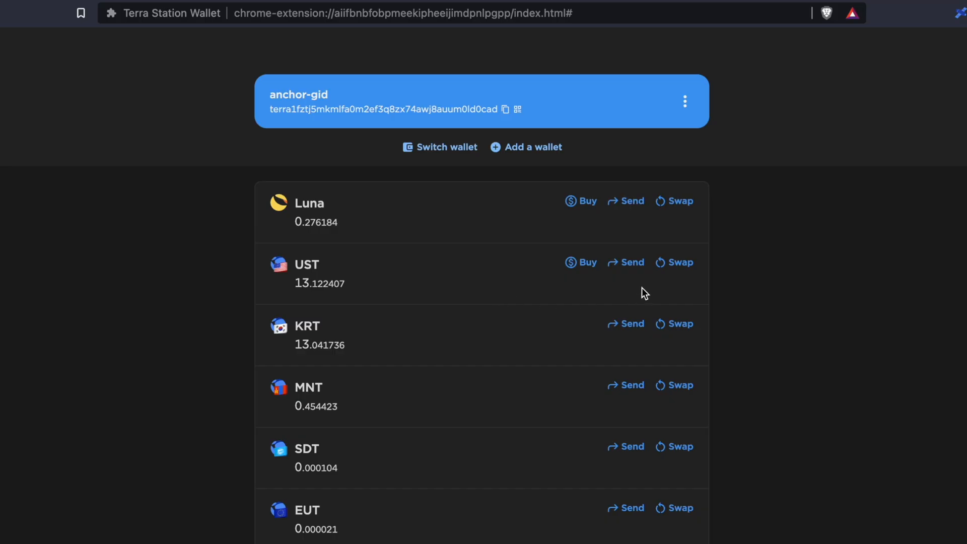
Begin a UST send and fill in the KuCoin Terra recipient address and memo
click(626, 262)
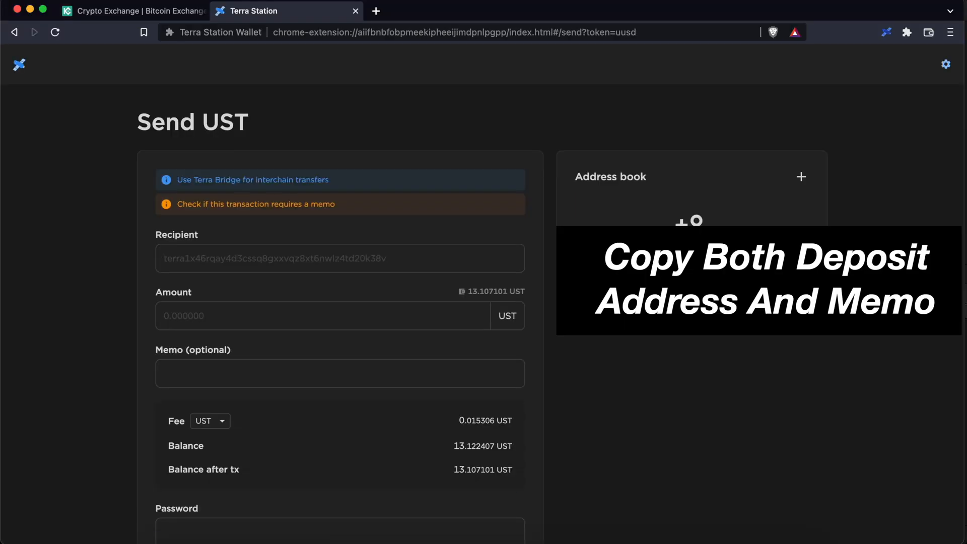
click(133, 11)
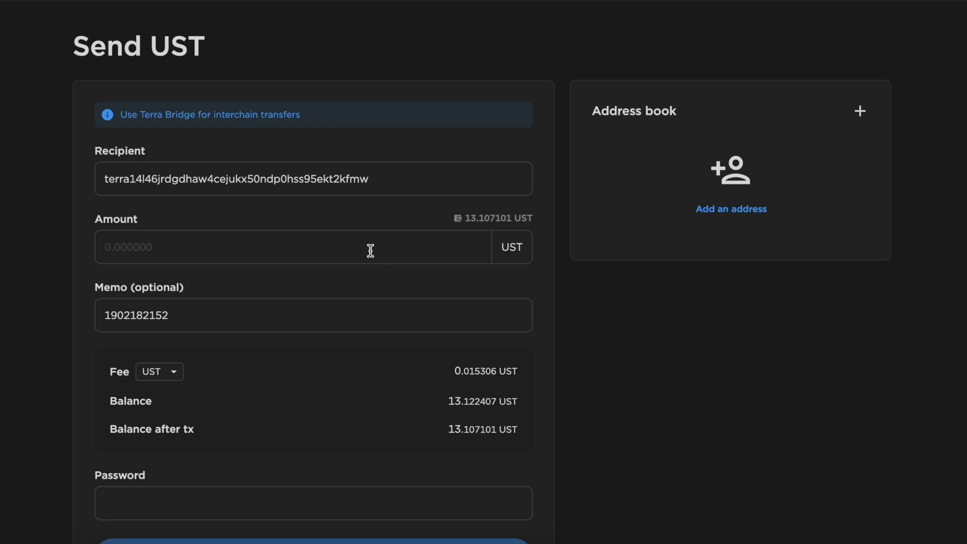
mouse_move(158, 374)
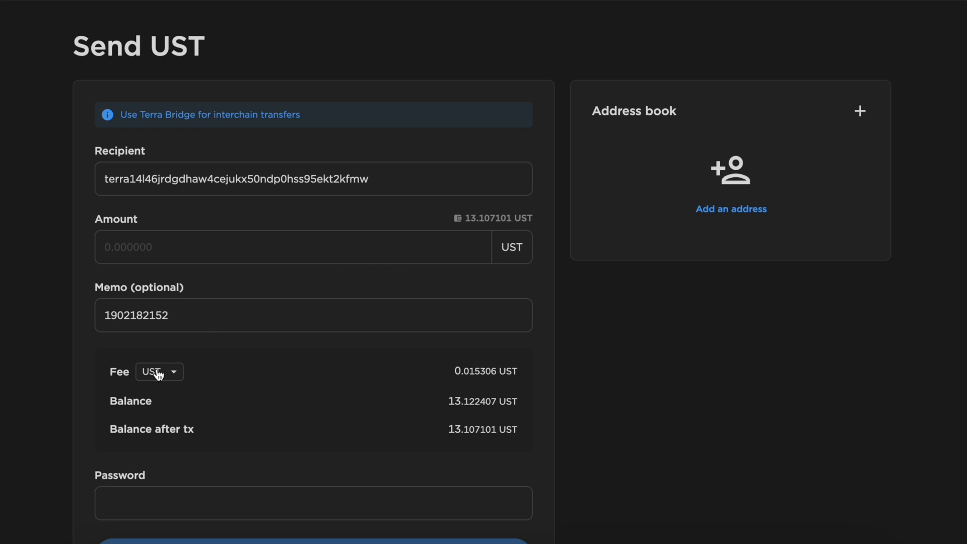
mouse_move(455, 369)
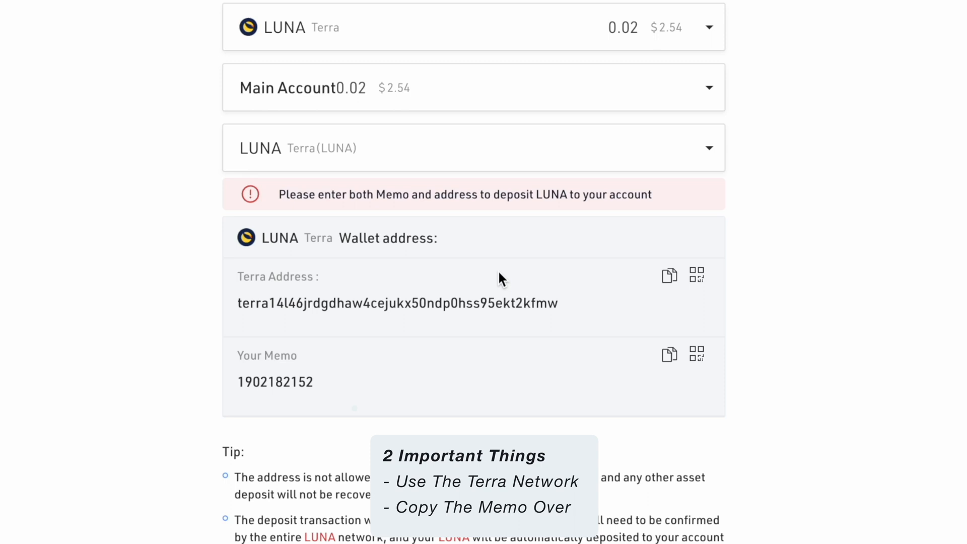
Copy the LUNA deposit memo and come back to the KuCoin LUNA deposit page
click(473, 147)
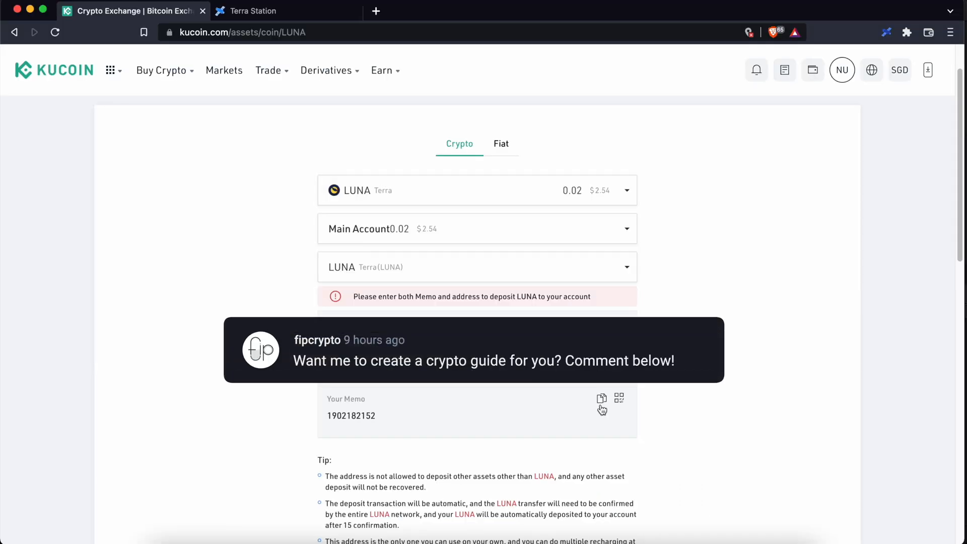
click(254, 10)
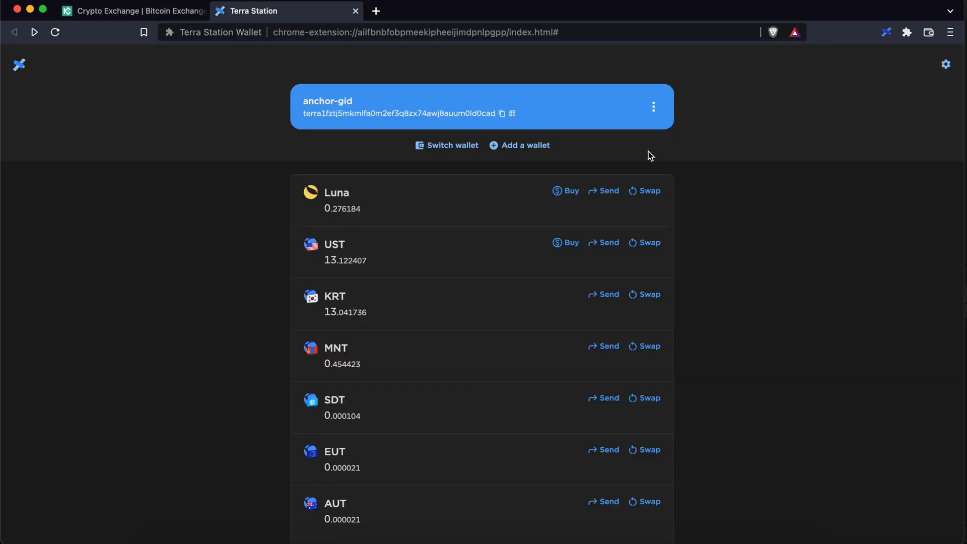
click(130, 10)
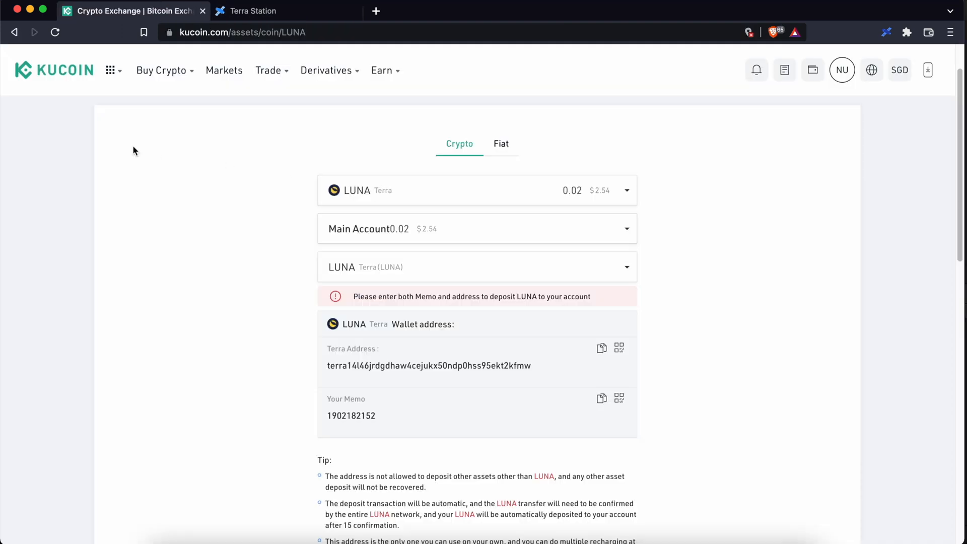
mouse_move(68, 93)
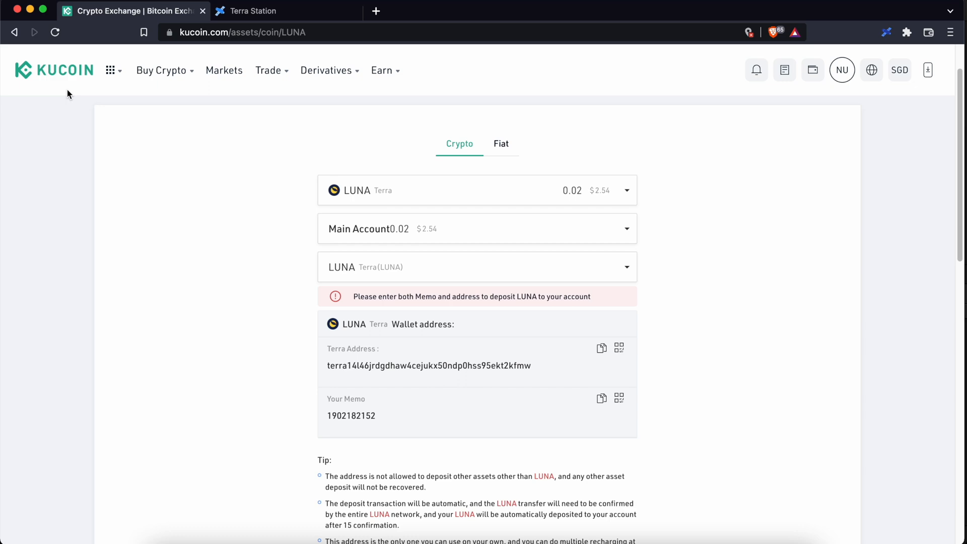